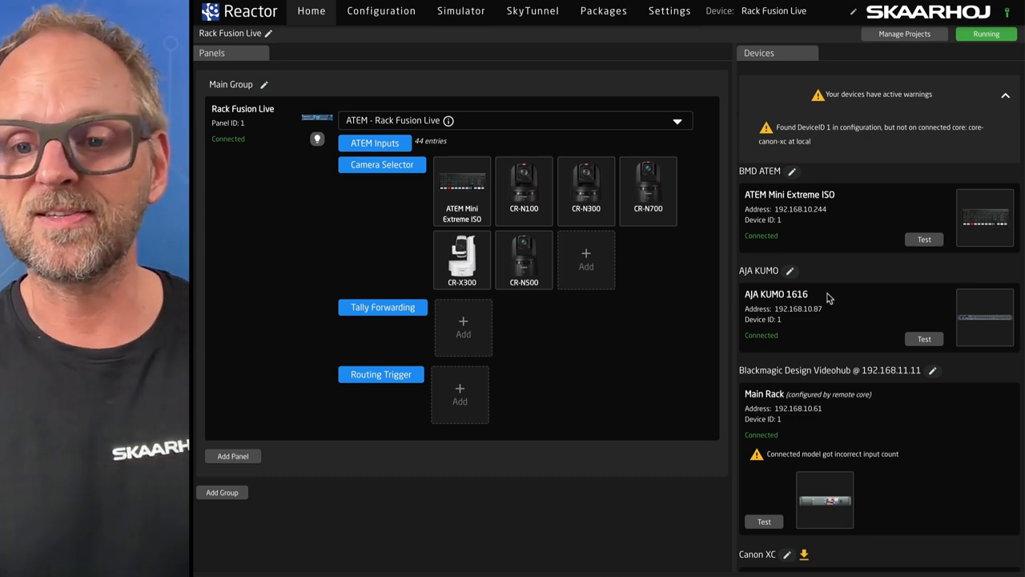
Step: Add XP_STREAMDECK-STUDIO as a second panel, then bring up the Packages page
scroll("down", 3)
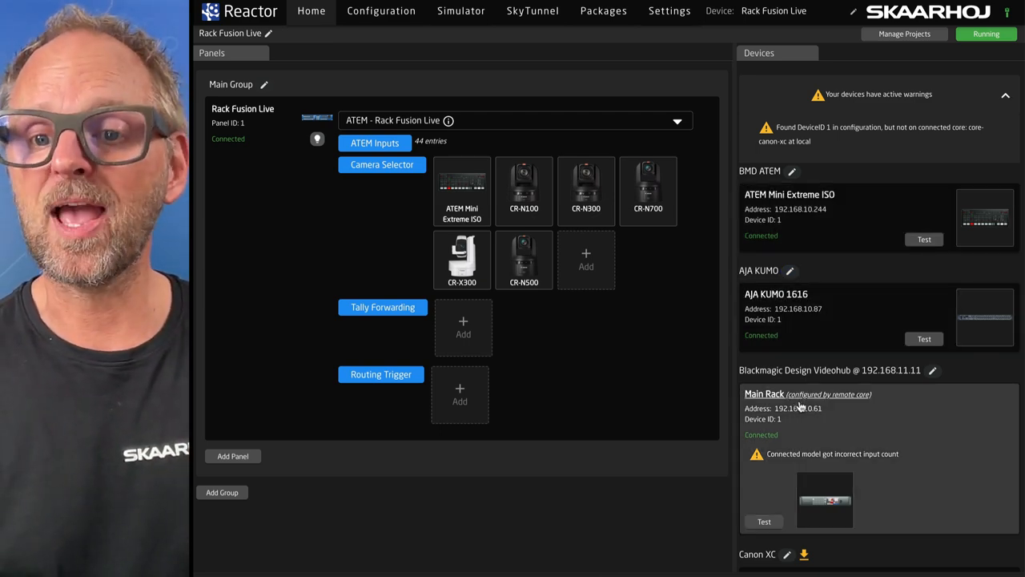
scroll("down", 3)
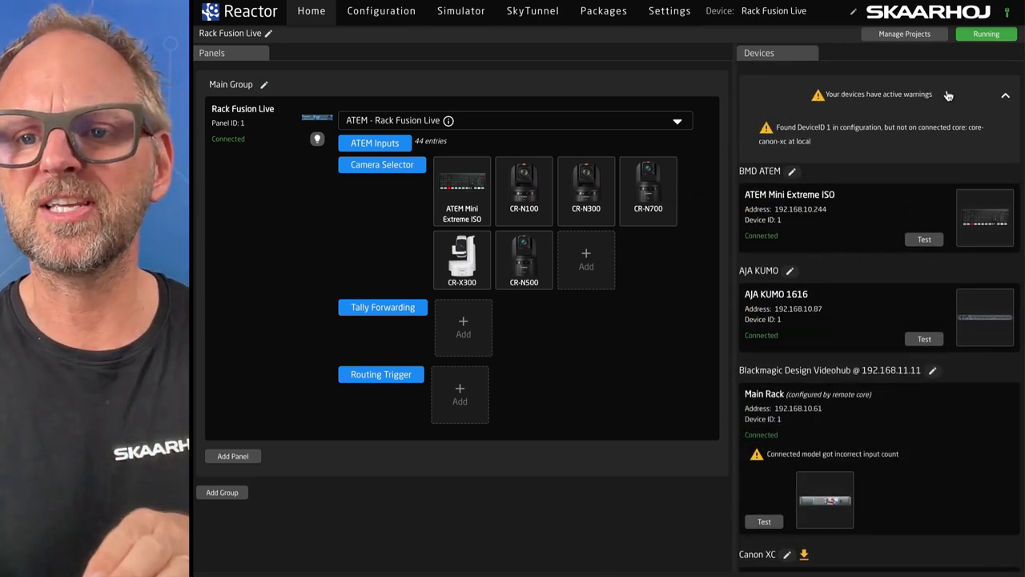
left_click(1006, 95)
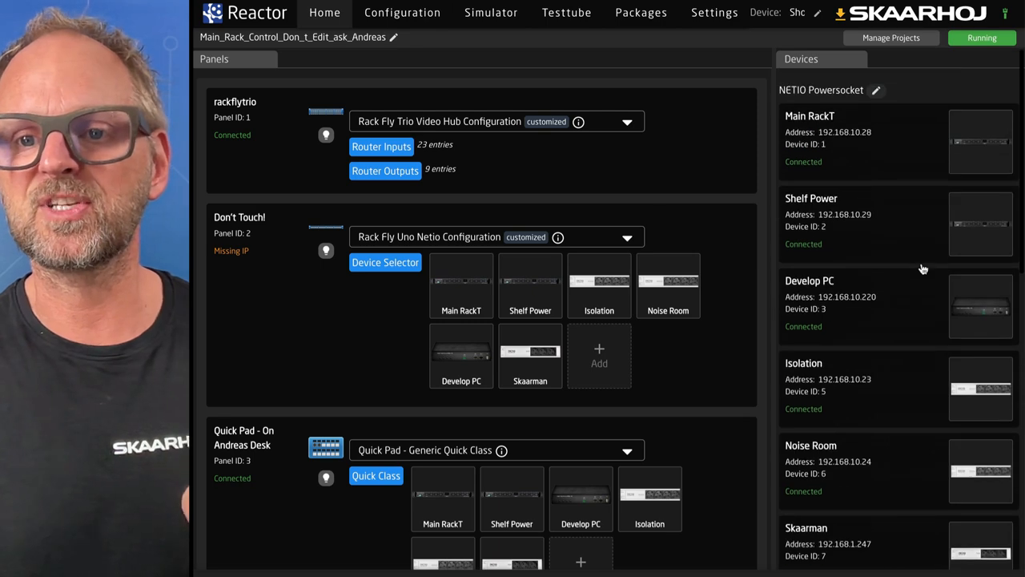
scroll("down", 3)
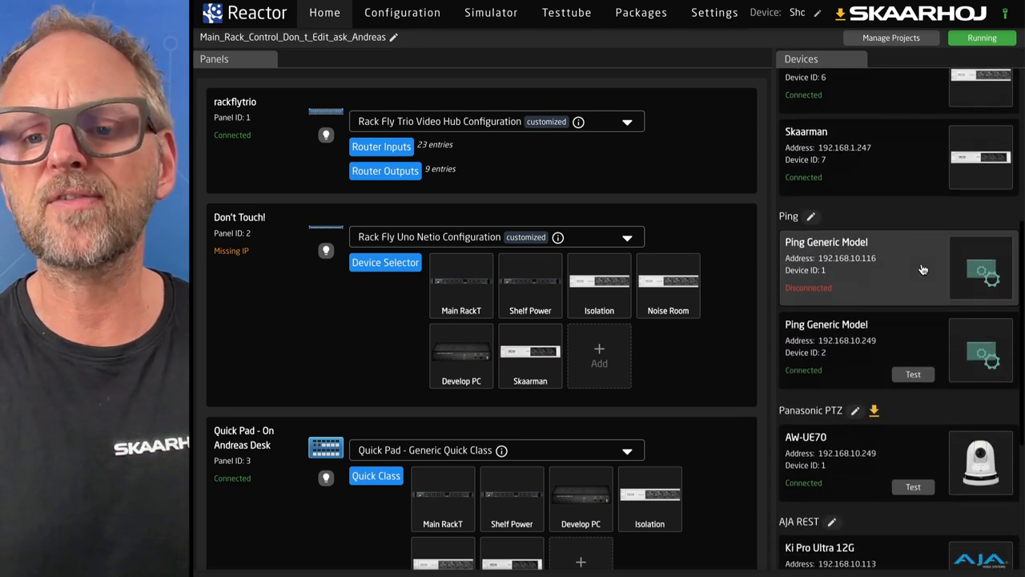
scroll("down", 3)
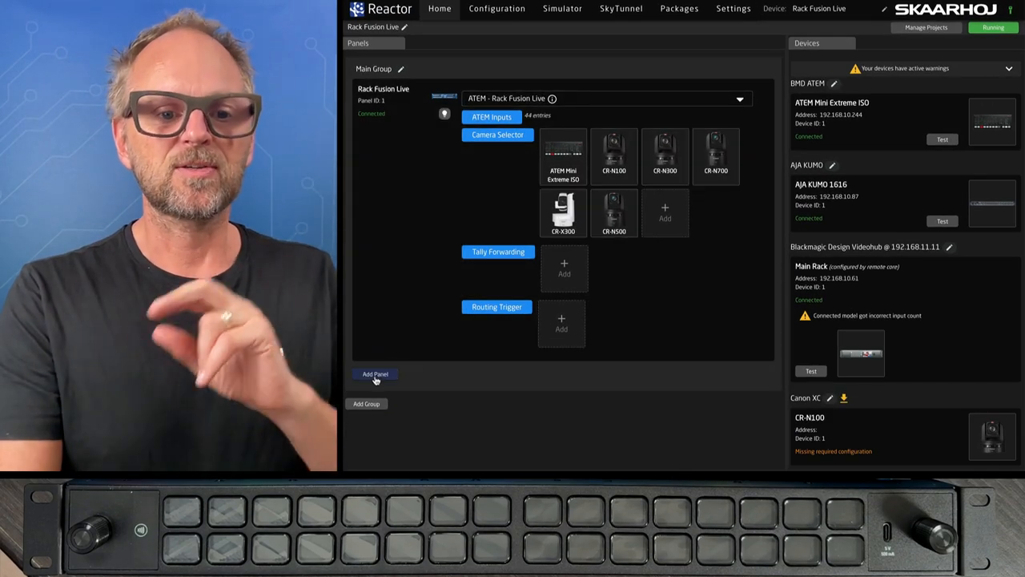
left_click(374, 375)
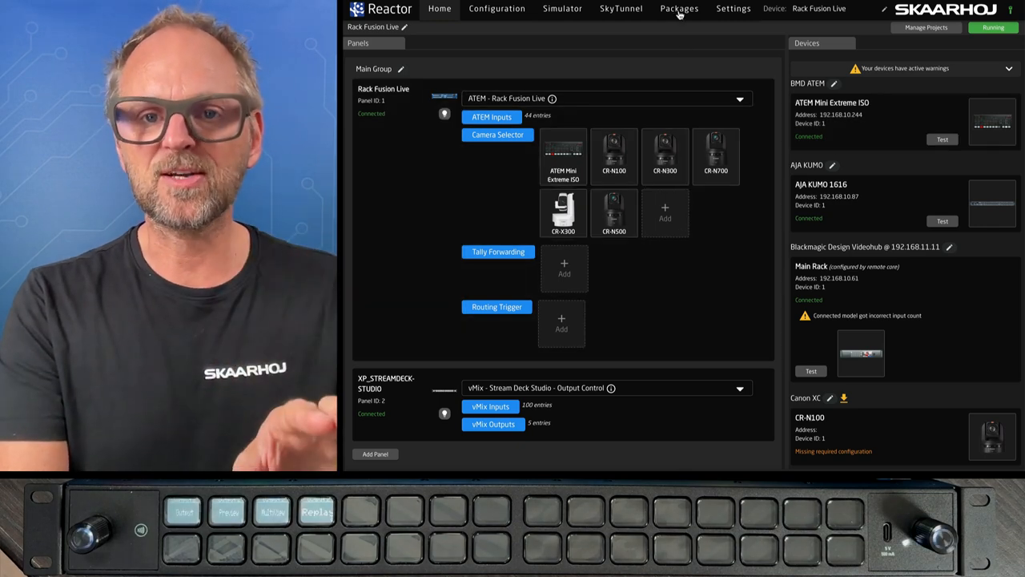
left_click(680, 8)
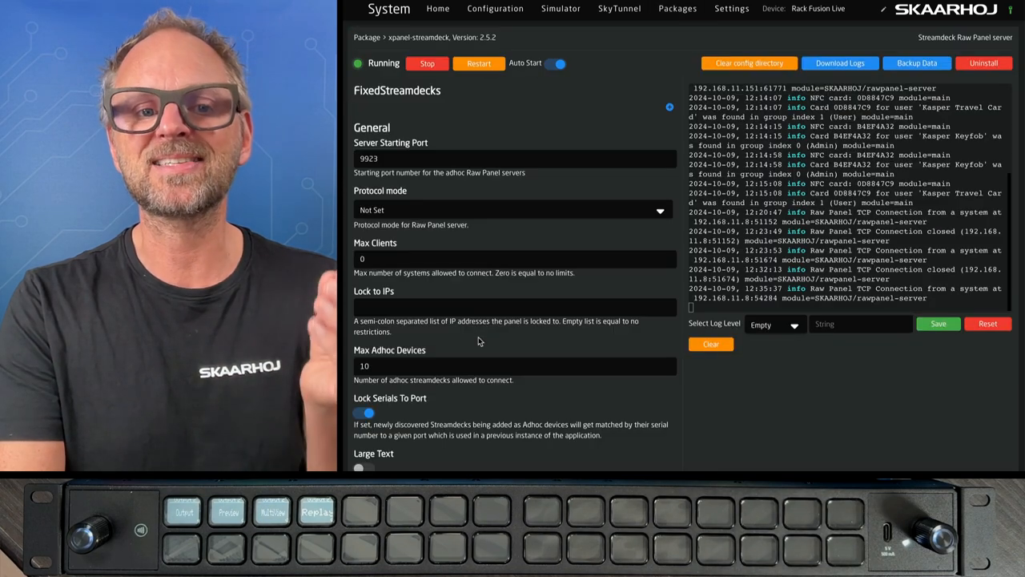
Step: Scroll xpanel-streamdeck settings to the StreamDecksOnIP Stream Deck Studio entry with port 9923
scroll("down", 3)
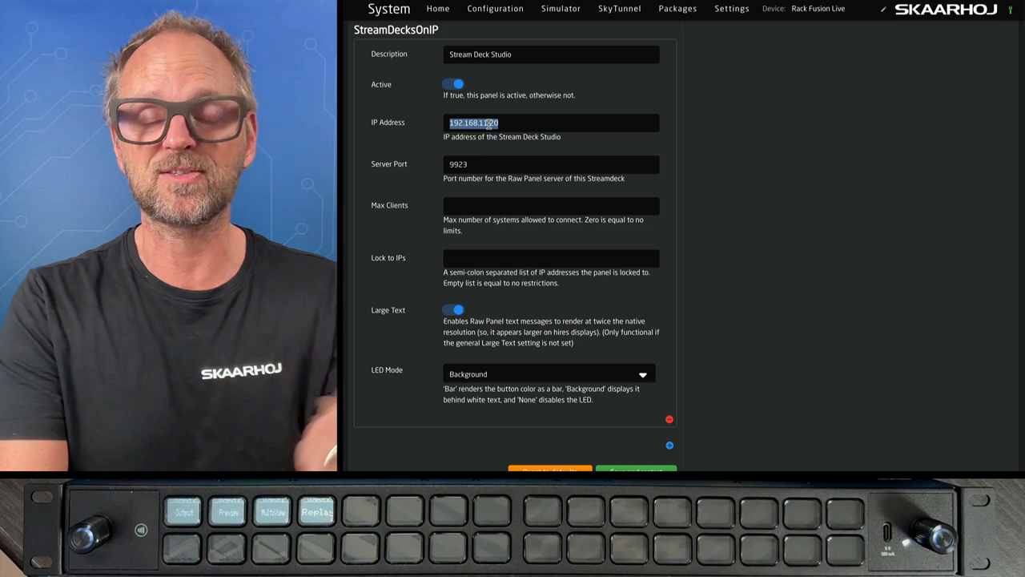
mouse_move(457, 180)
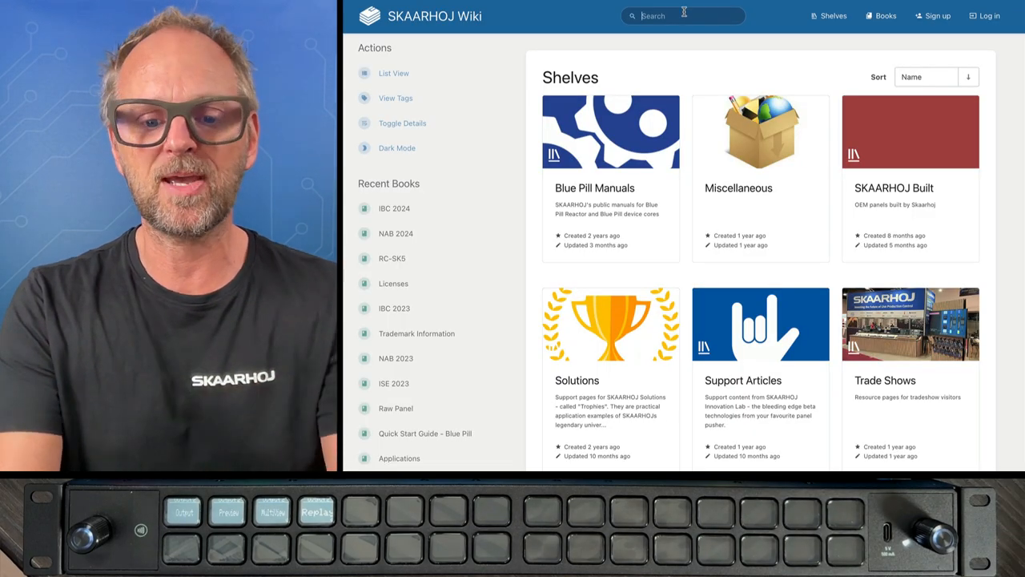
Step: Search the wiki for 'stream' and read the 'Stream Deck on Raw Panel' article
type("stream")
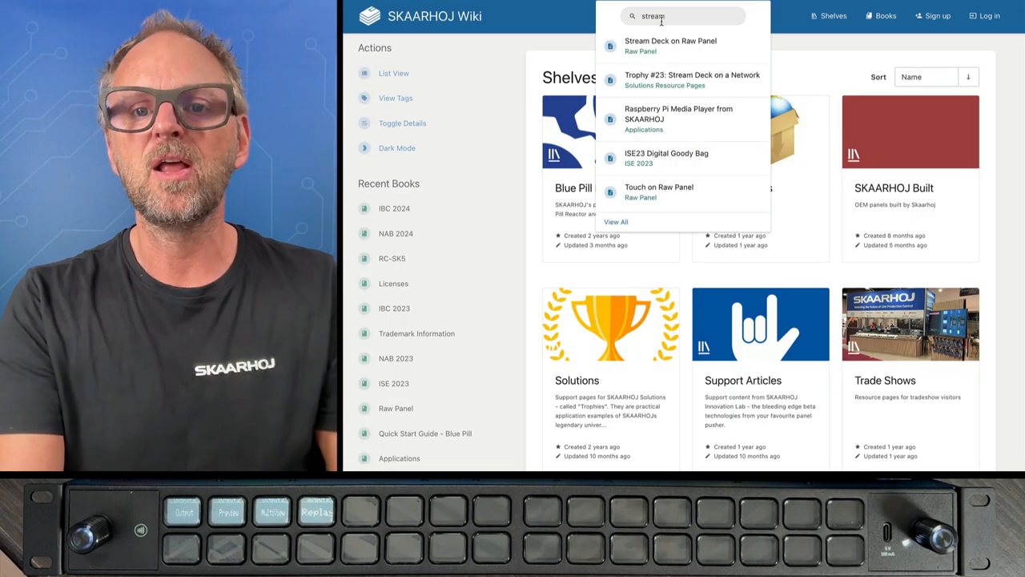
left_click(670, 45)
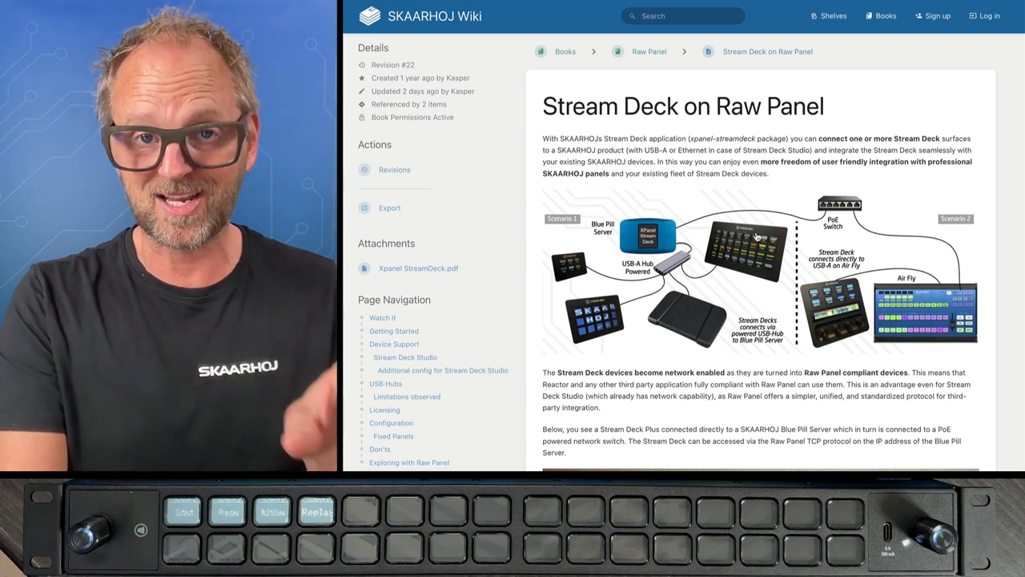
scroll("down", 3)
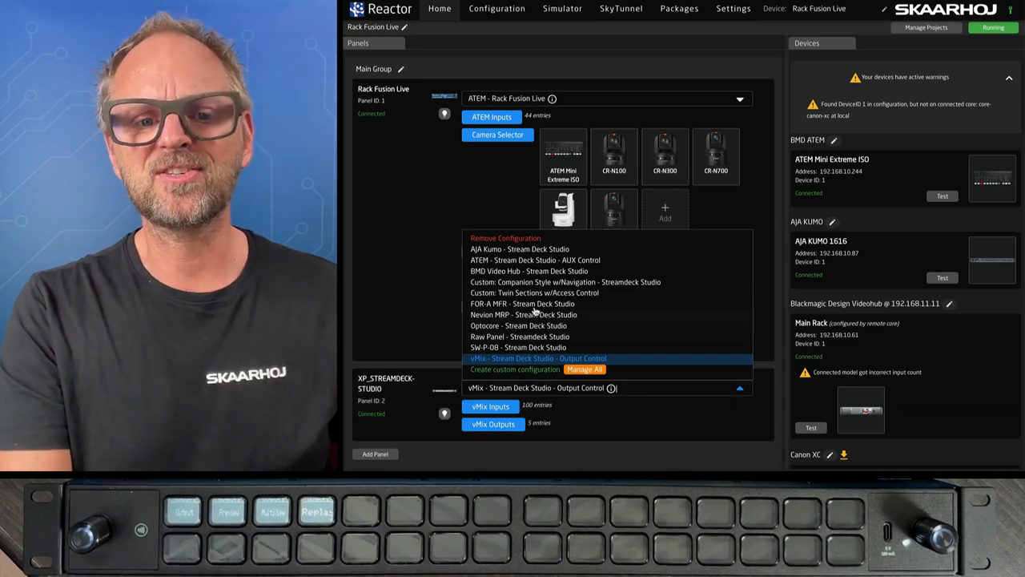
Step: Assign 'ATEM - Stream Deck Studio - AUX Control' to the XP_STREAMDECK-STUDIO panel
left_click(537, 260)
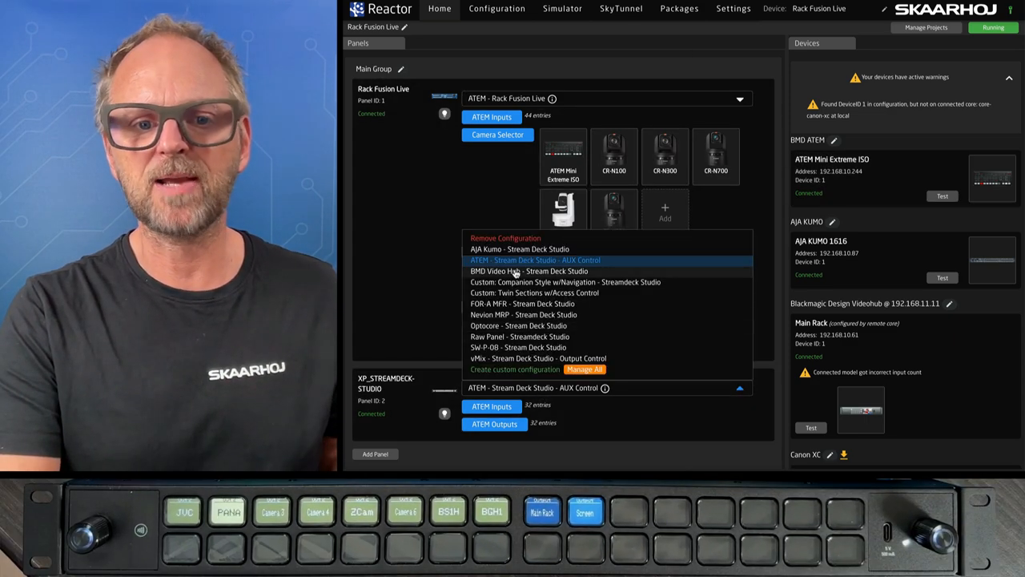
Step: Apply the BMD Video Hub configuration and drag input 2 to a new list position
left_click(530, 271)
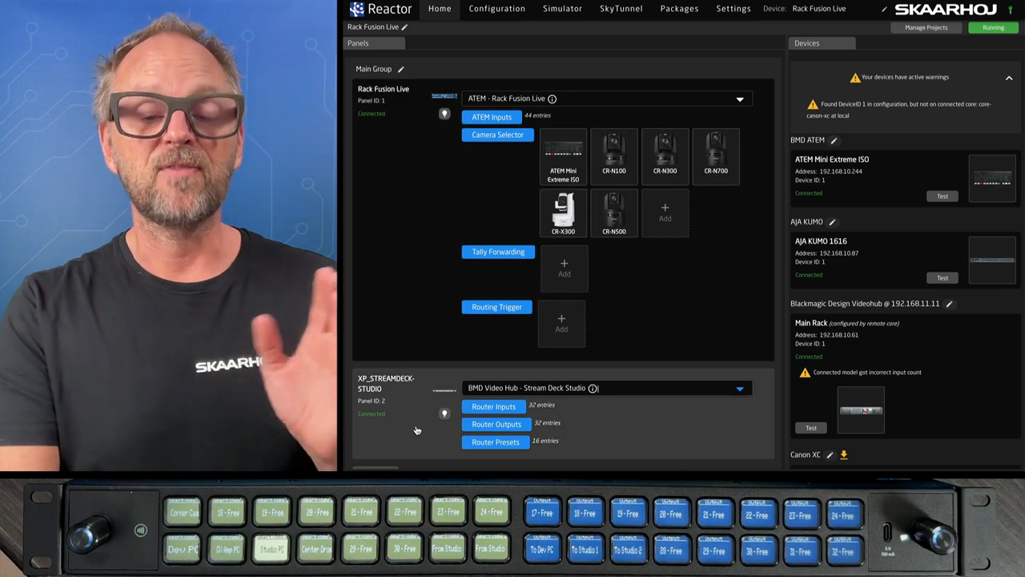
scroll("down", 3)
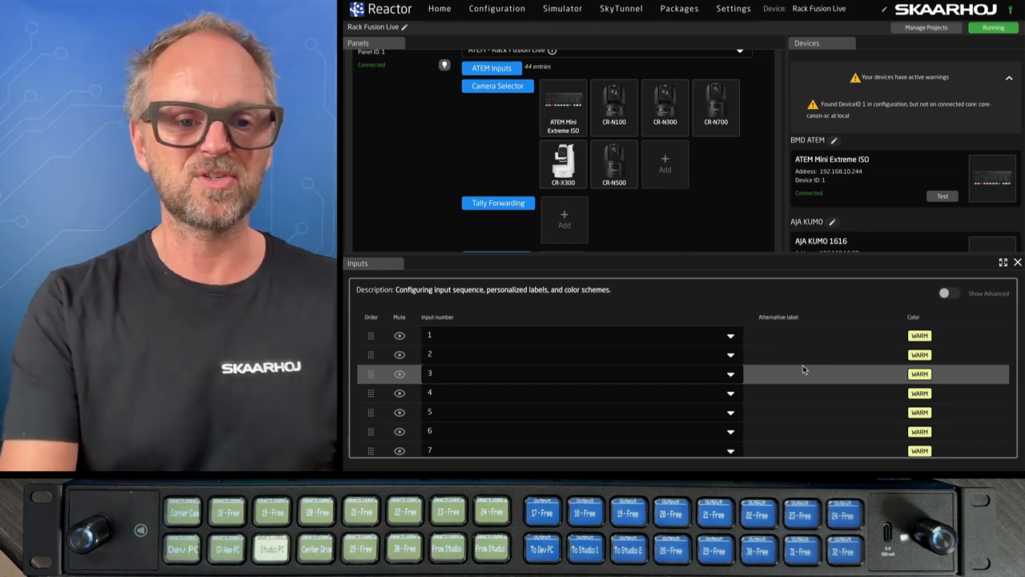
scroll("down", 3)
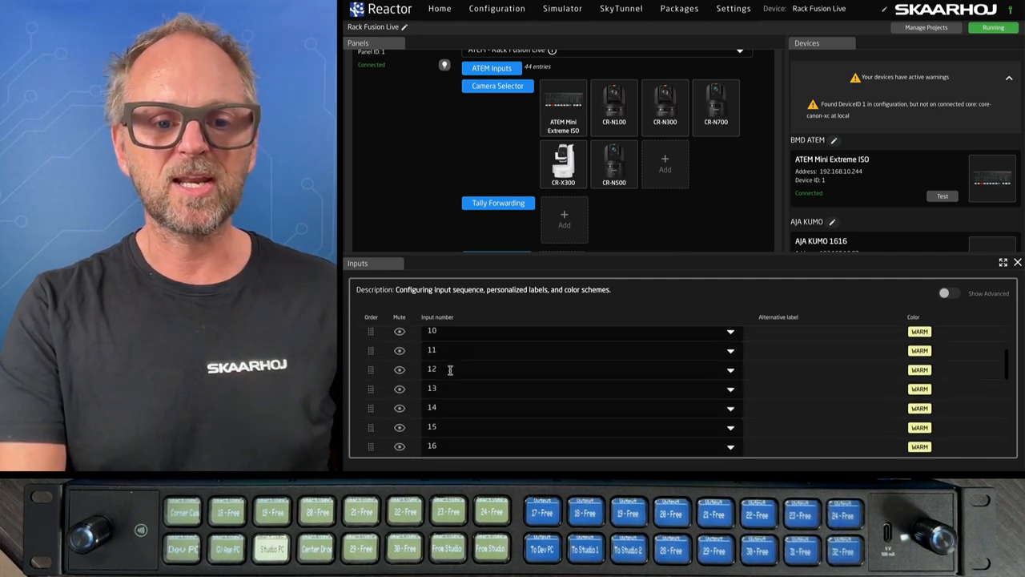
scroll("up", 3)
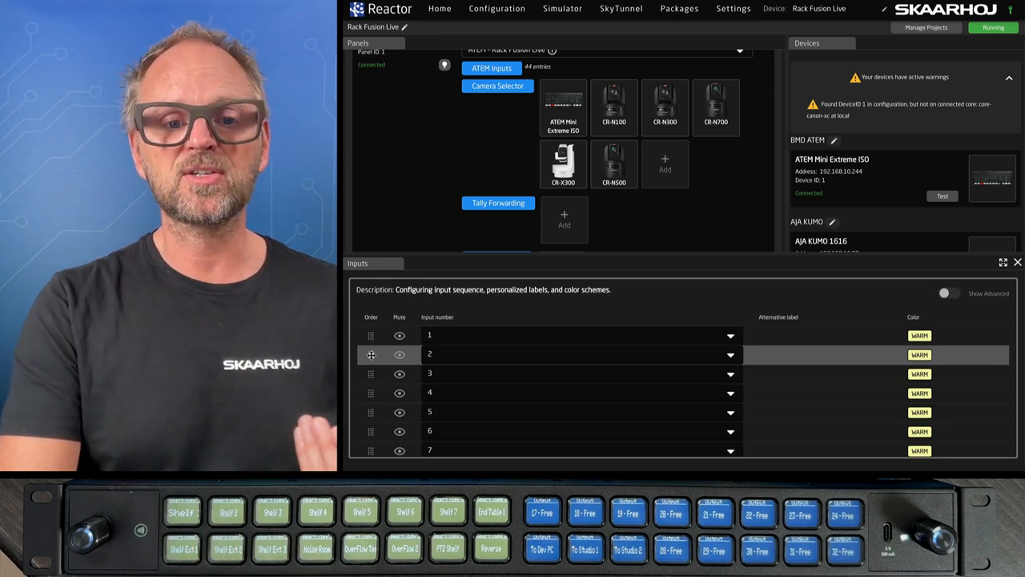
left_click_drag(371, 354, 371, 335)
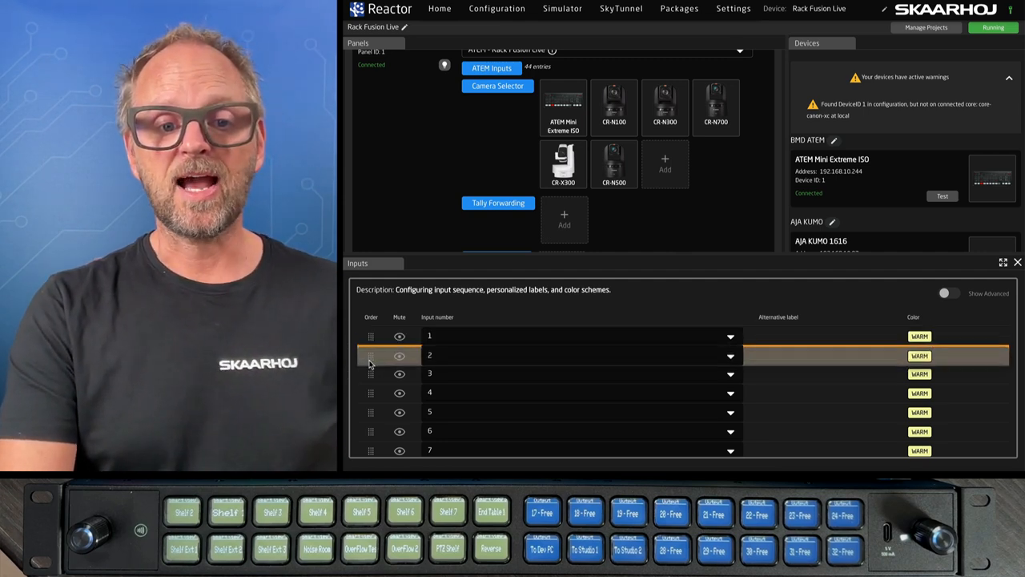
left_click(920, 336)
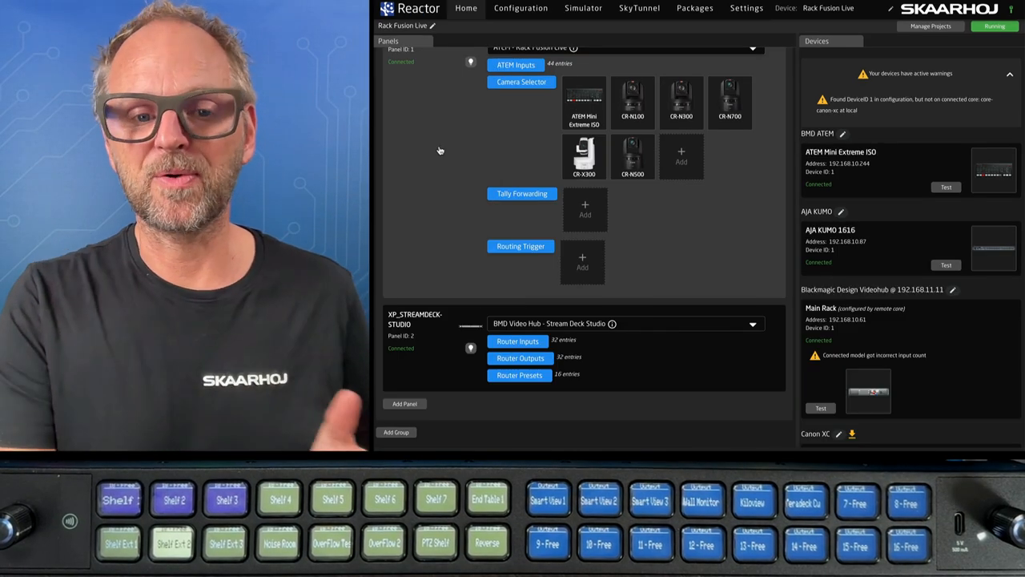
Step: Select 'AJA Kumo - Stream Deck Studio' from the panel's configuration dropdown
left_click(750, 324)
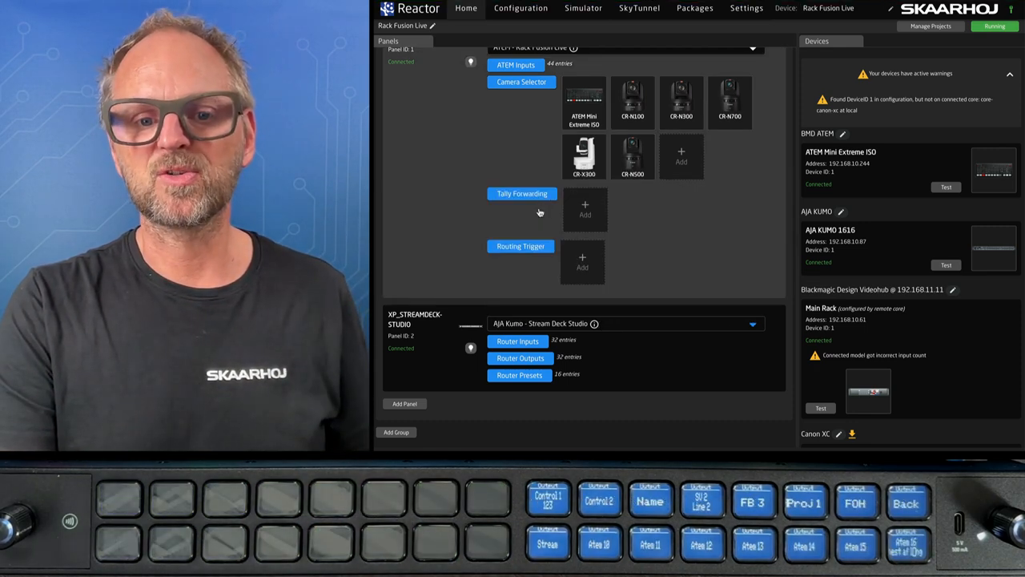
mouse_move(581, 338)
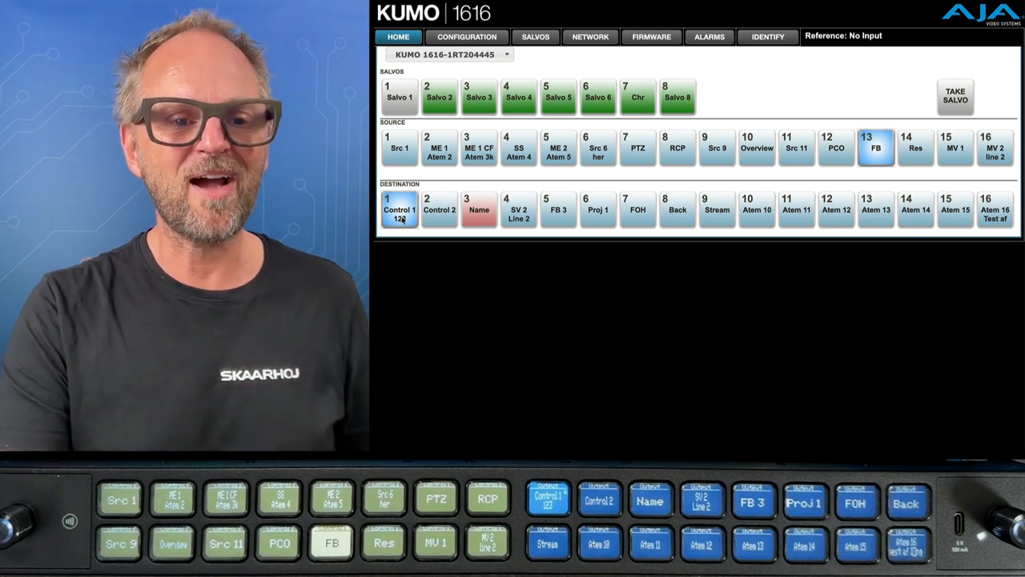
Step: Select destination Control 1 and route SS Atem 4, Src 6 her, then PTZ to it
left_click(546, 499)
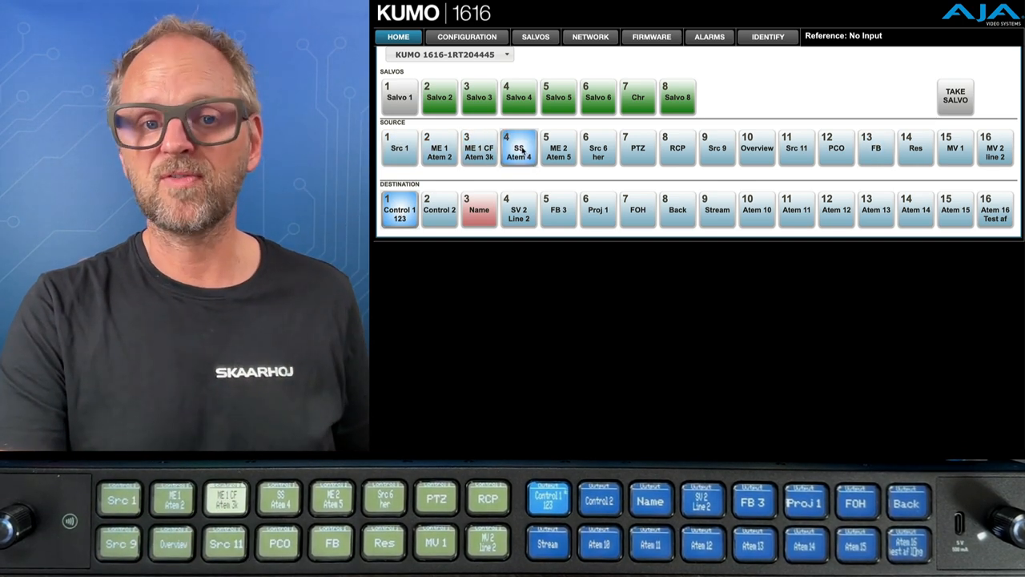
left_click(598, 148)
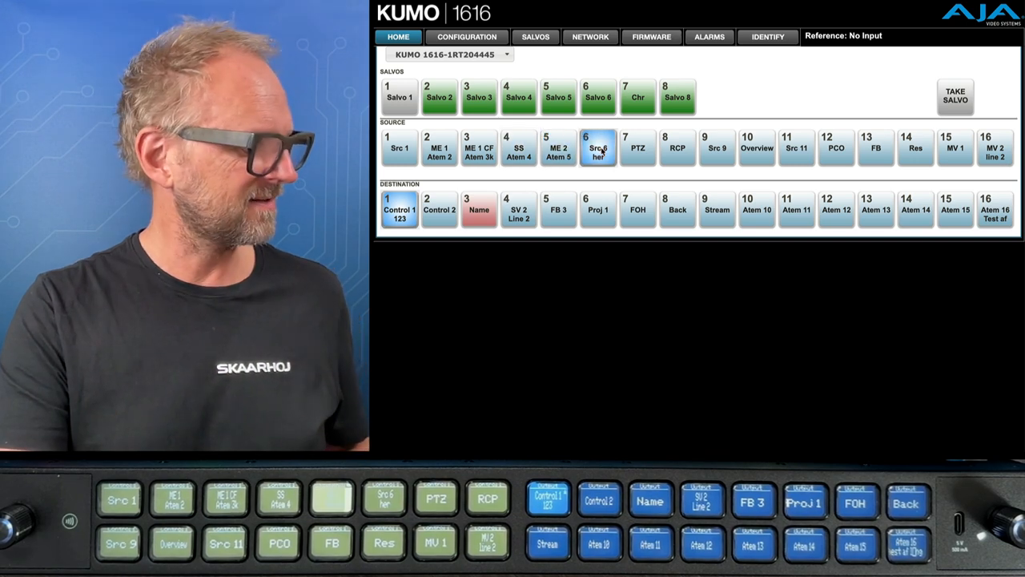
left_click(638, 148)
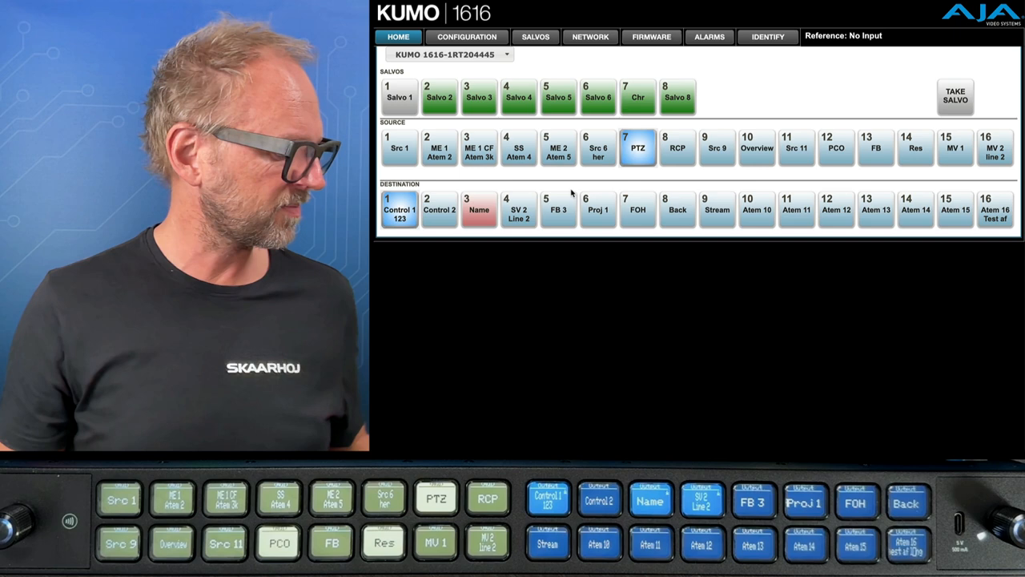
left_click(717, 148)
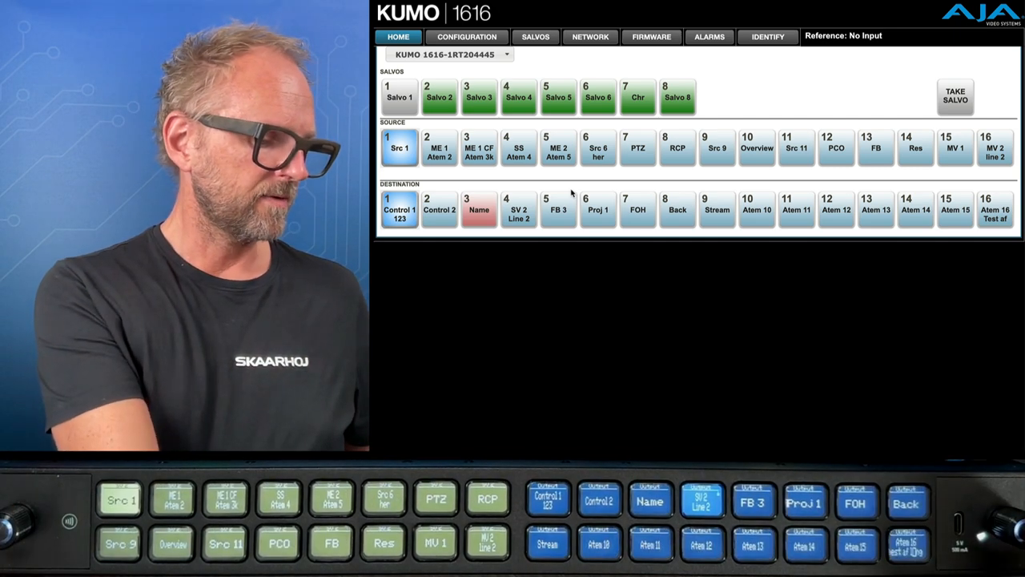
Step: With Control 1 selected, press source Src 1 to route it there
left_click(596, 502)
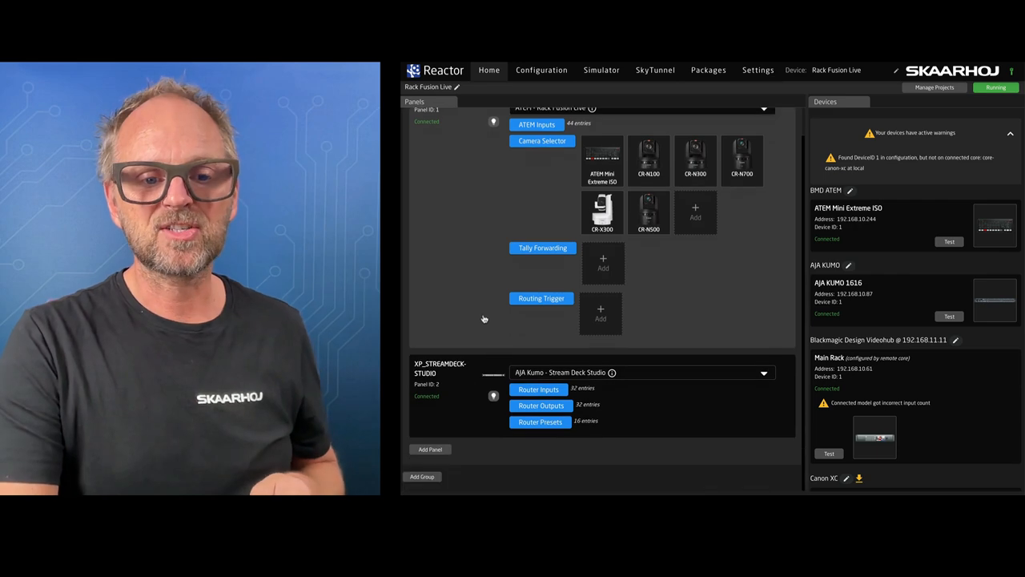
Step: Locate the Rack Pro 2 panel and list its configuration options
left_click(429, 449)
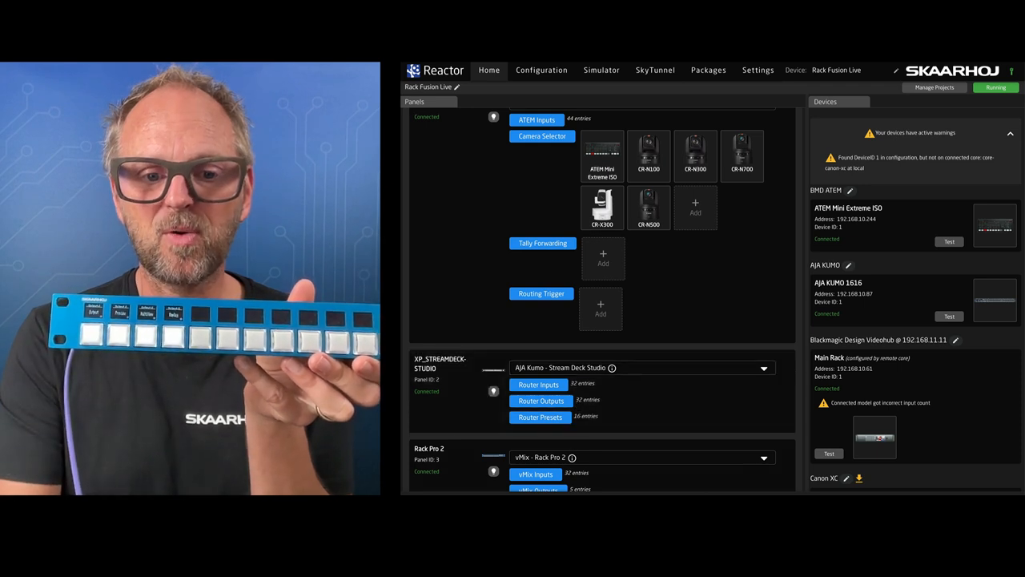
left_click(641, 356)
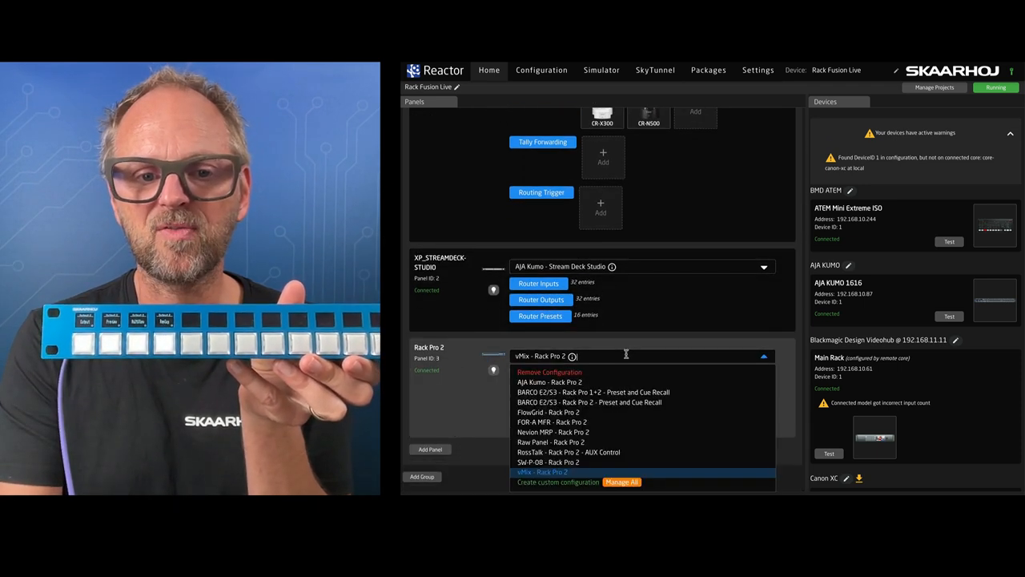